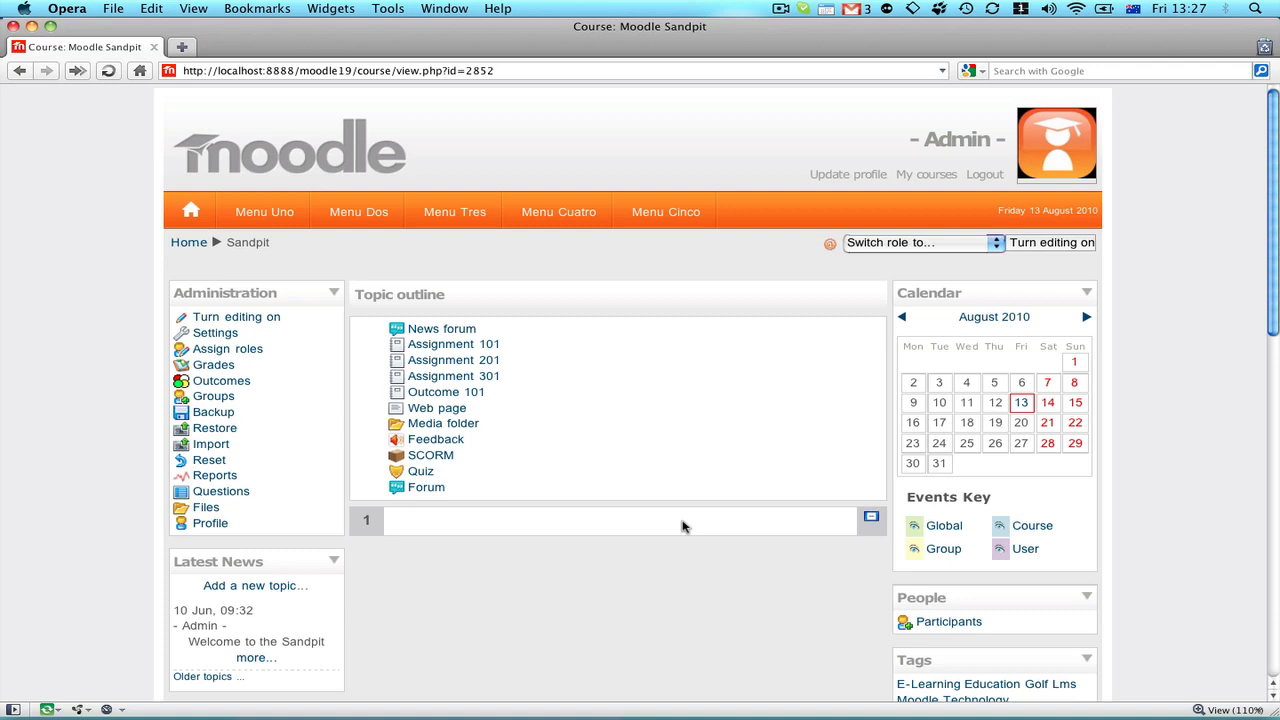
mouse_move(311, 339)
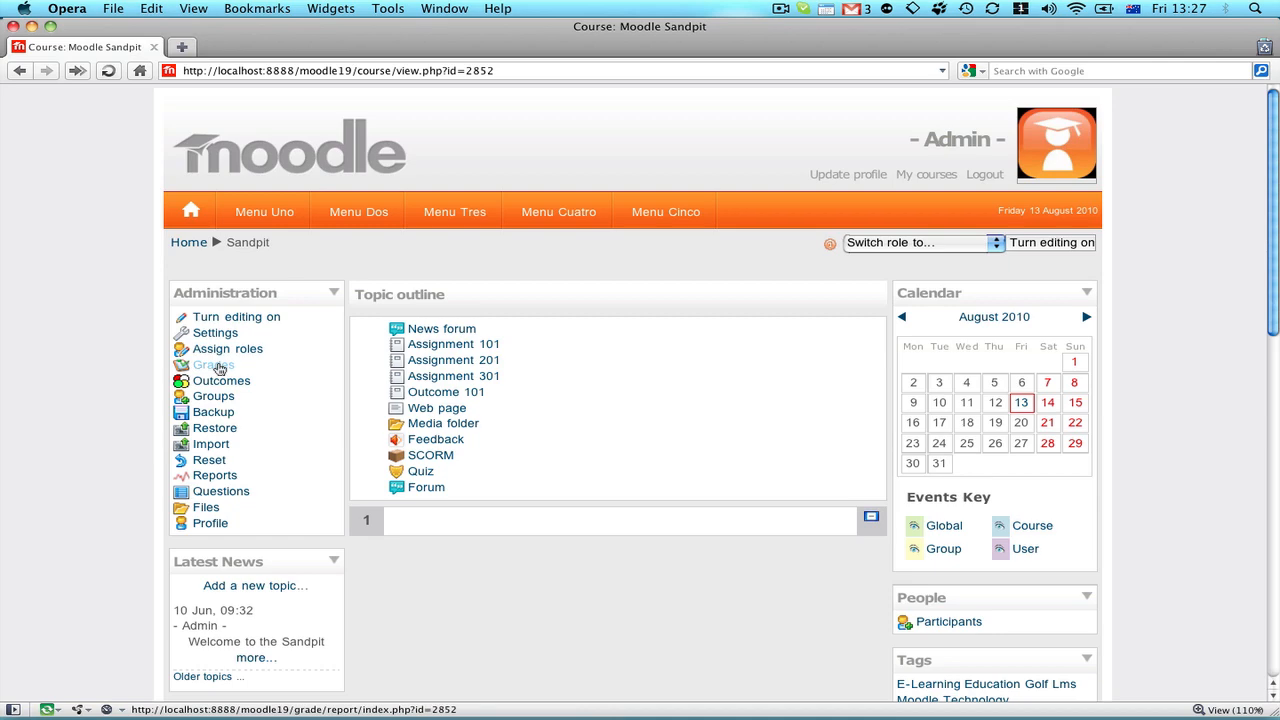
Open the Sandpit grader report and scroll through the four students' grades and outcomes.
left_click(211, 364)
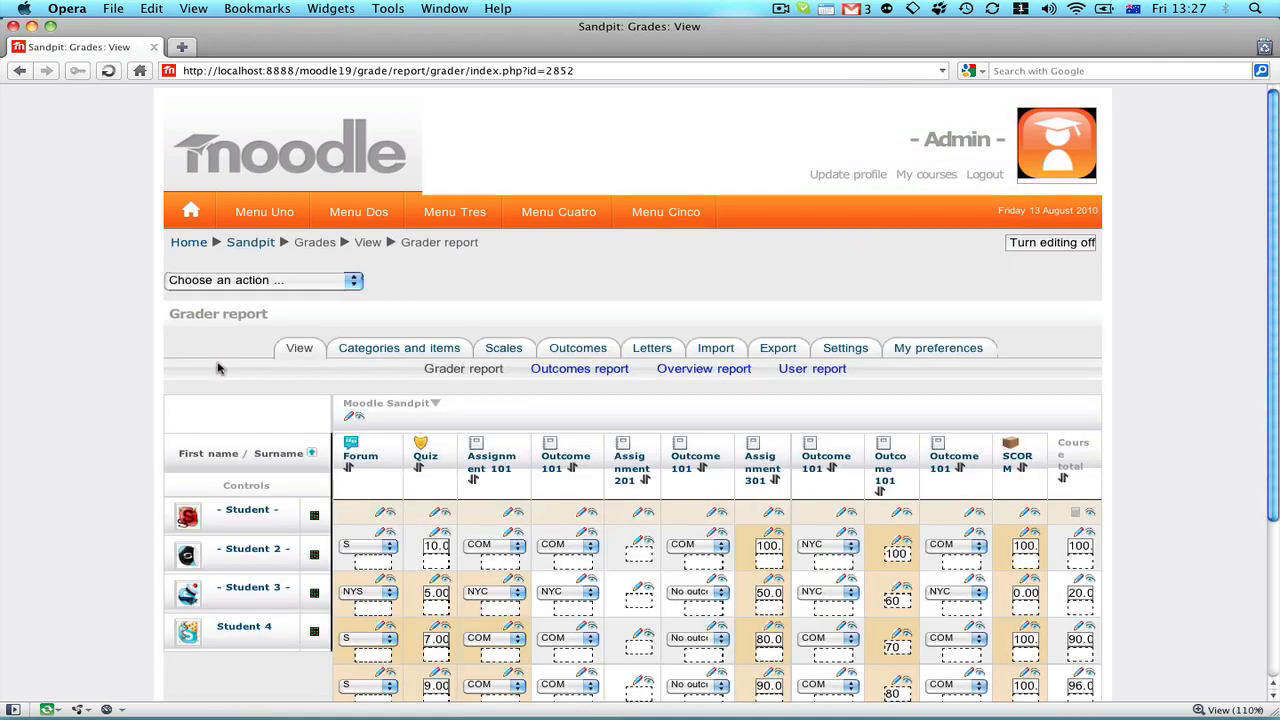
scroll("down", 3)
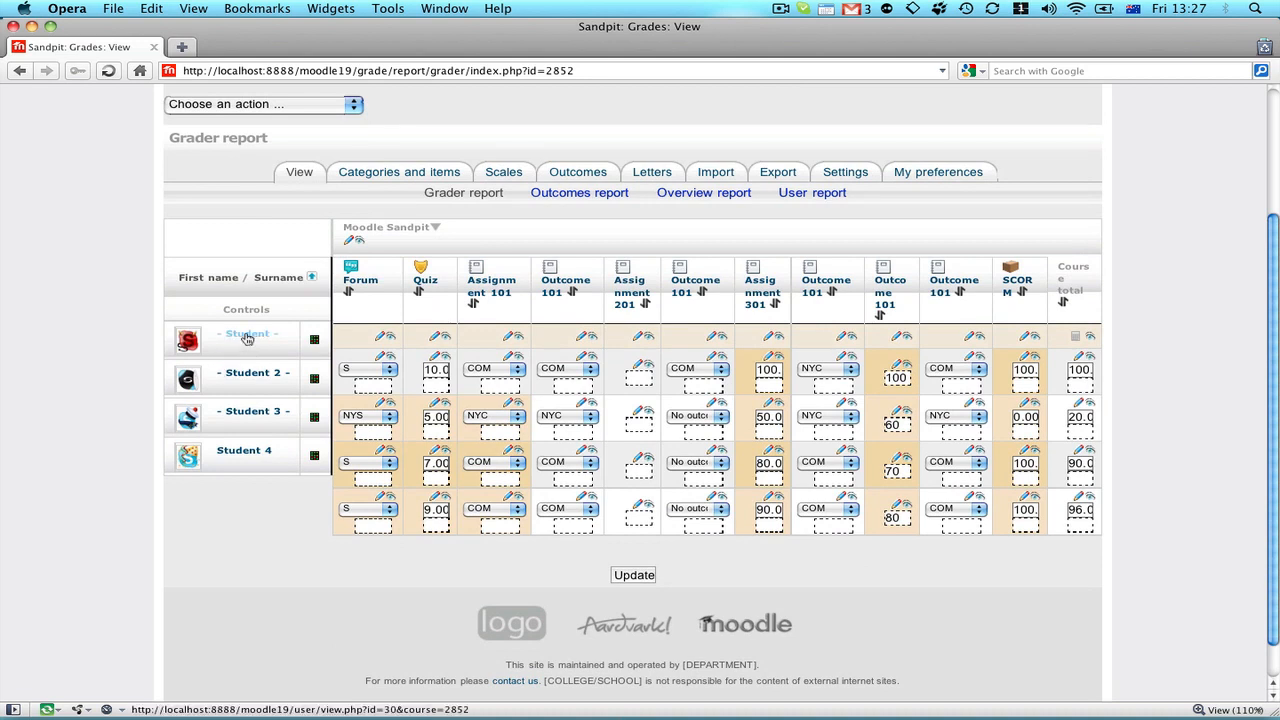
mouse_move(264, 378)
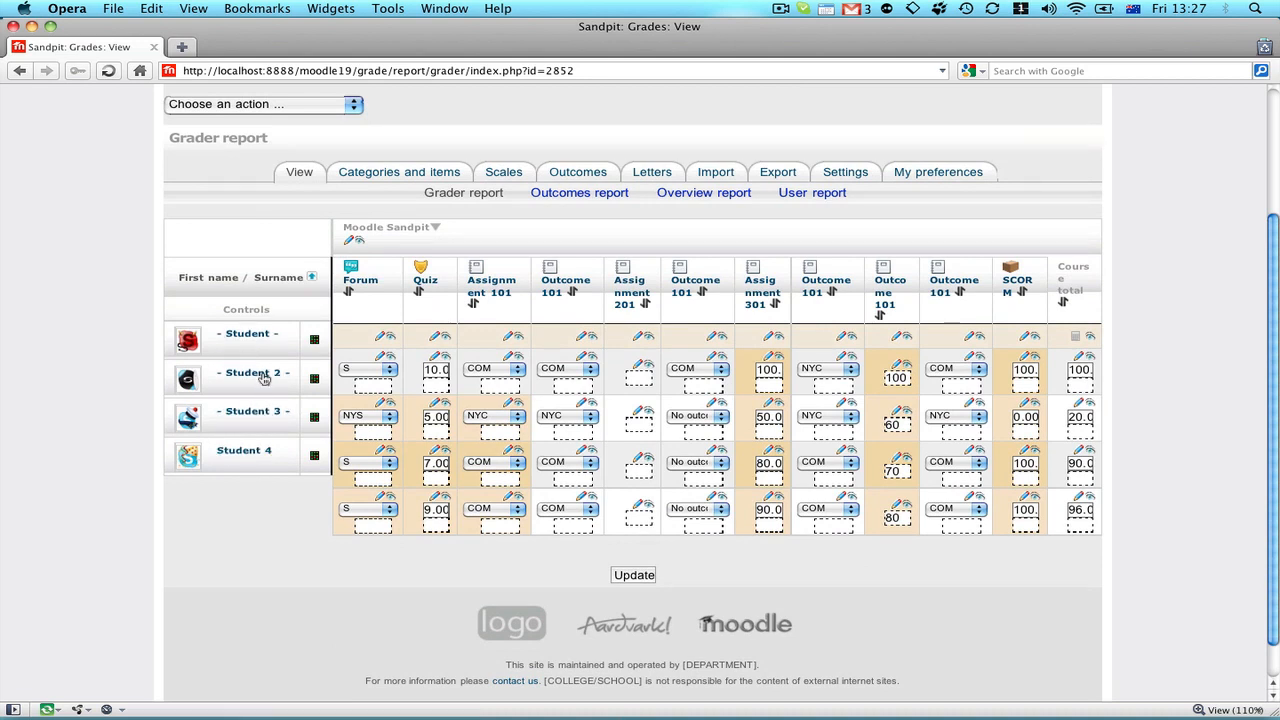
mouse_move(360, 278)
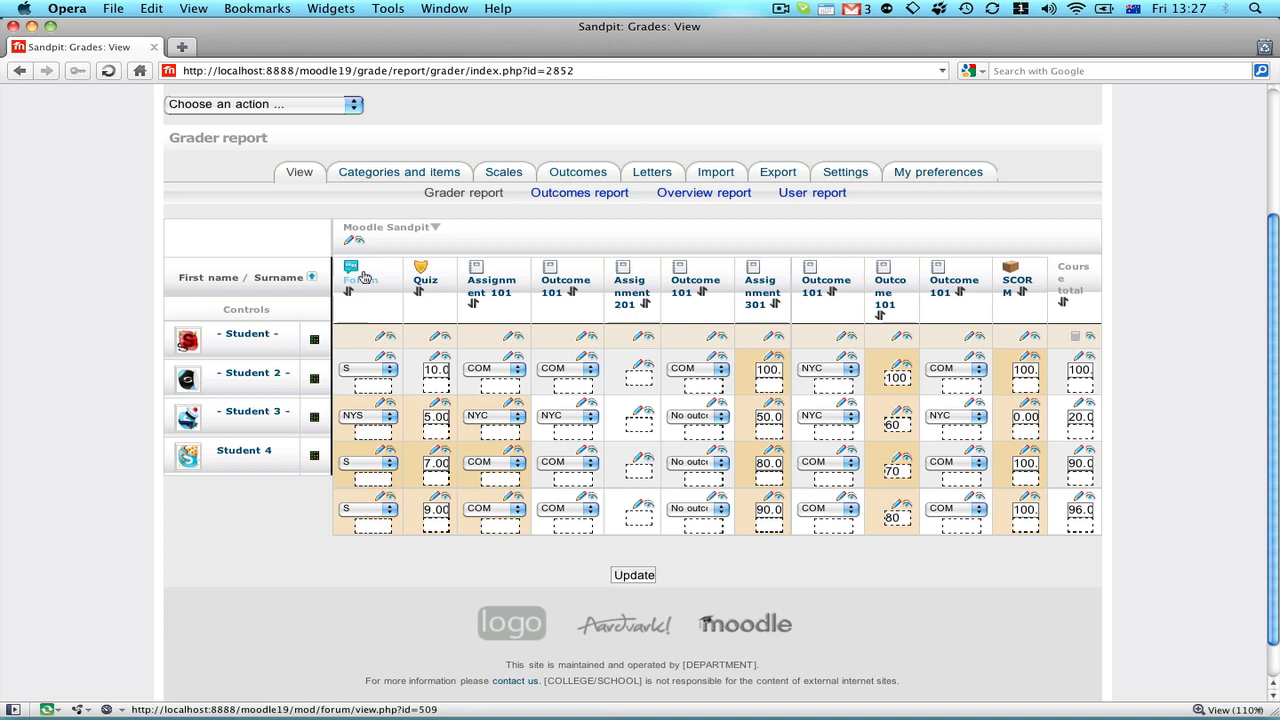
mouse_move(575, 248)
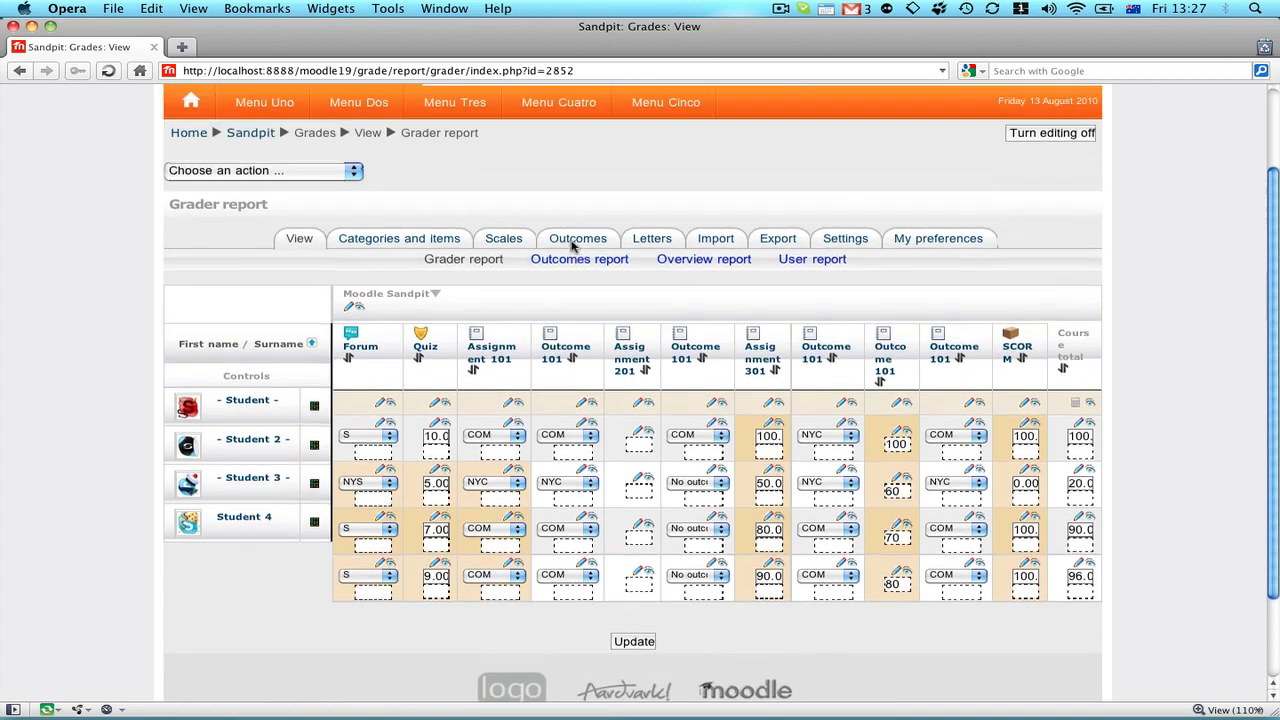
scroll("up", 3)
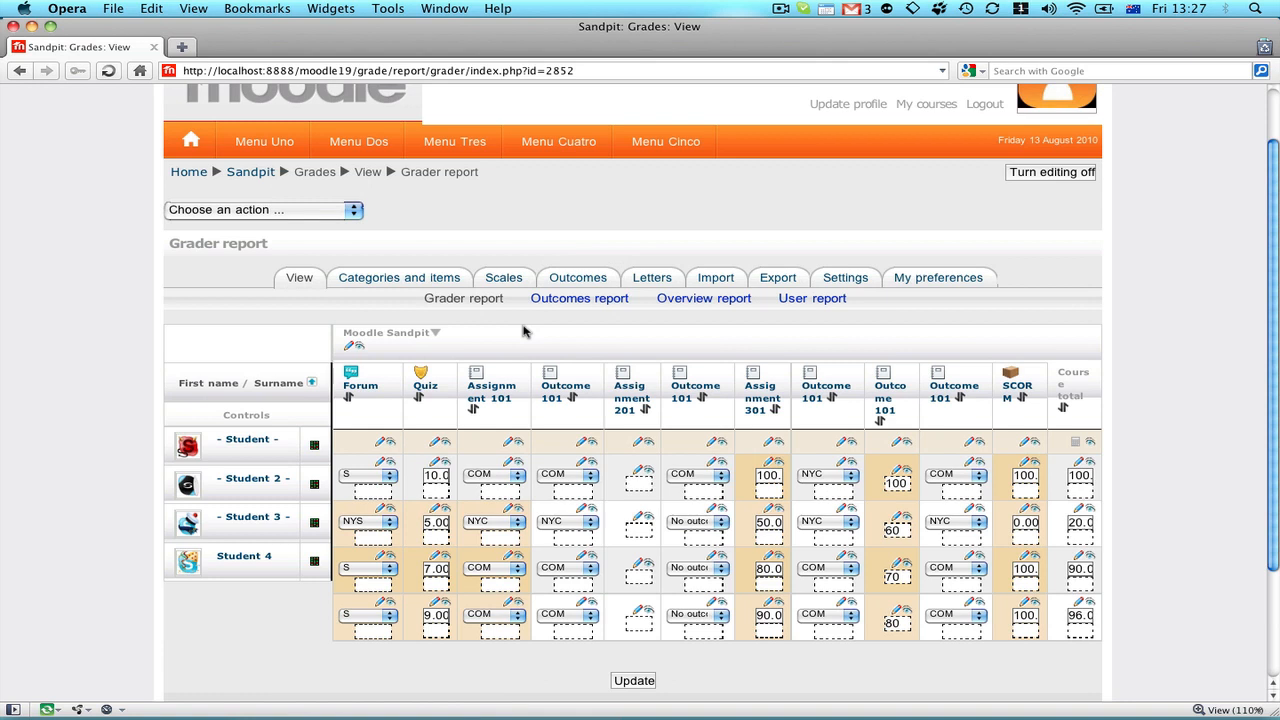
mouse_move(360, 230)
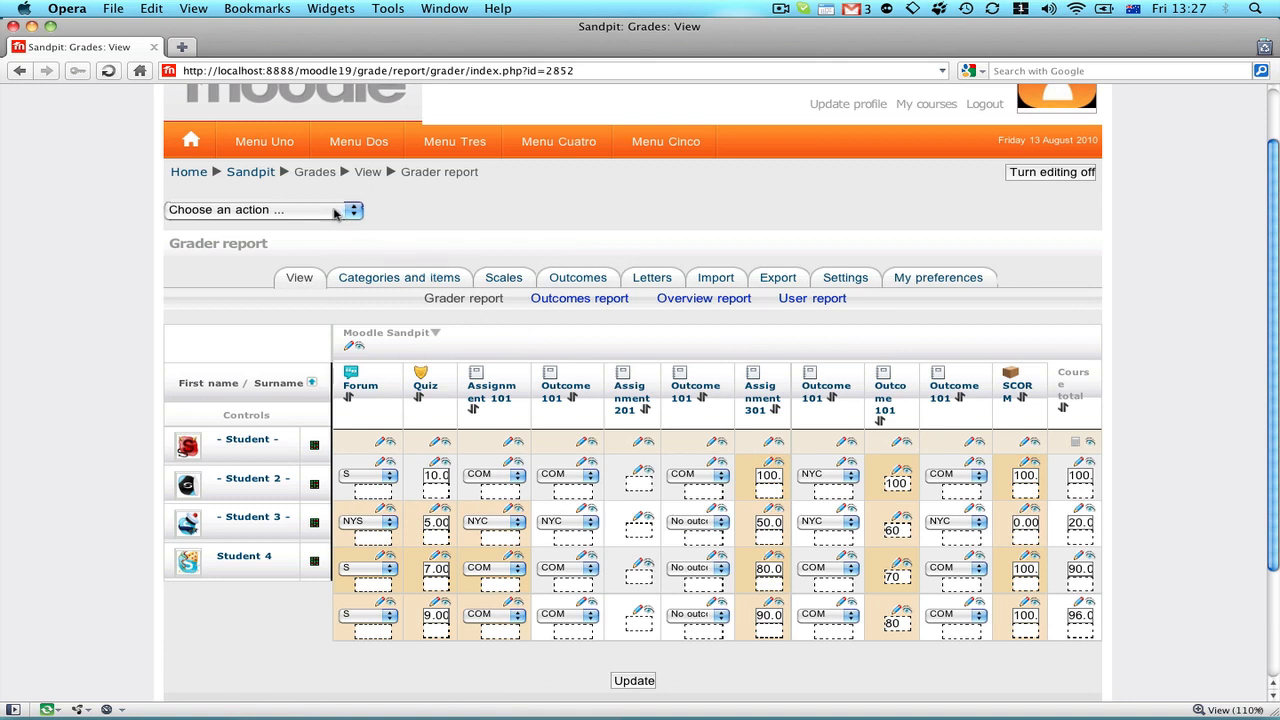
Pick Export > Excel spreadsheet from the 'Choose an action' menu.
scroll("up", 3)
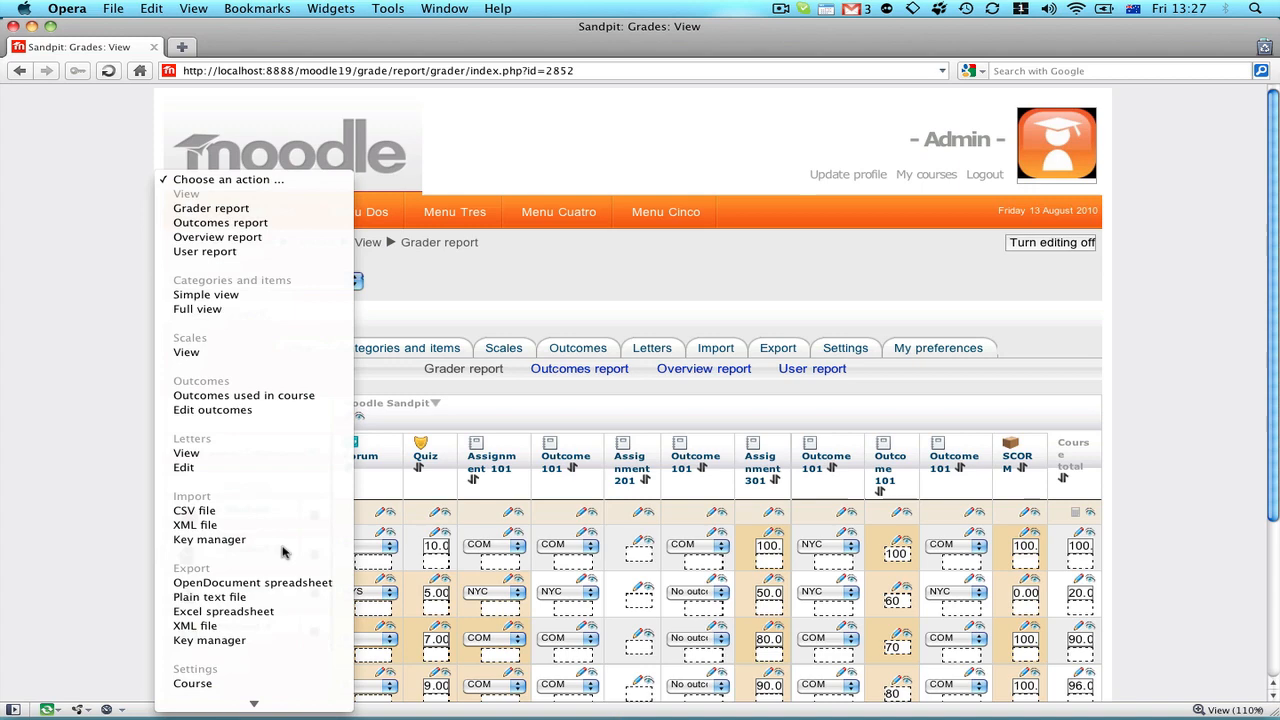
mouse_move(223, 611)
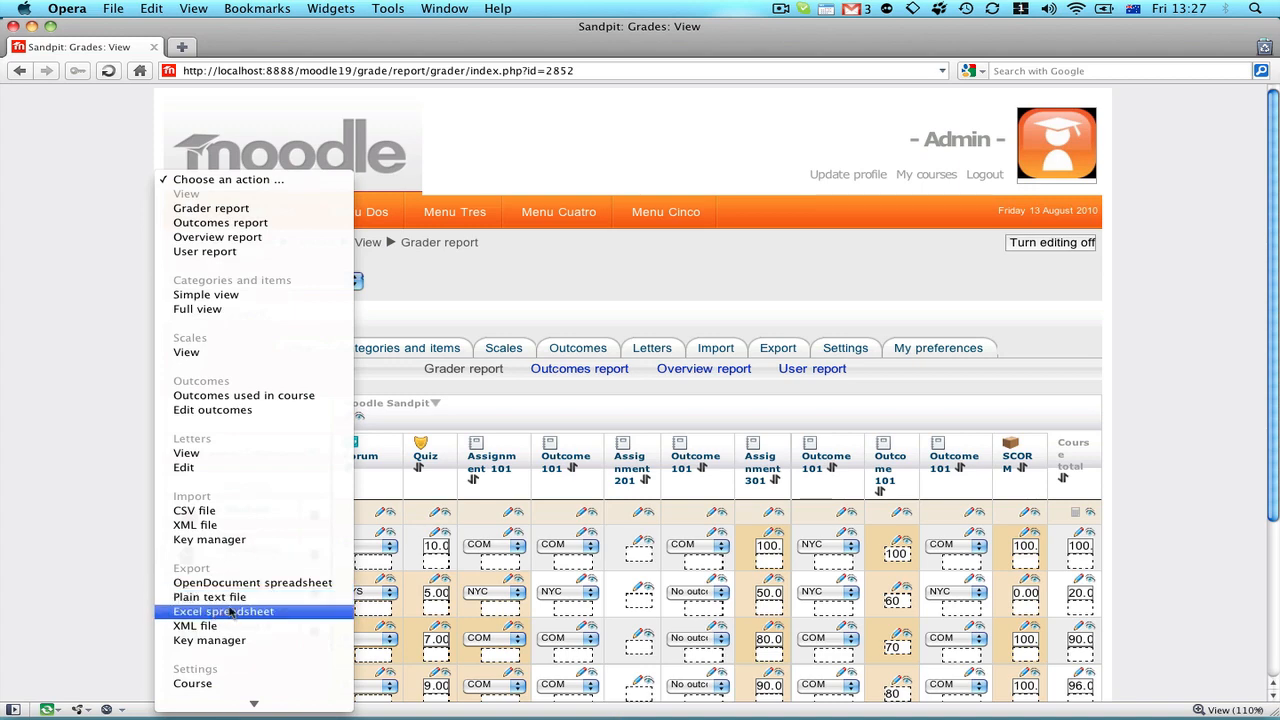
left_click(223, 611)
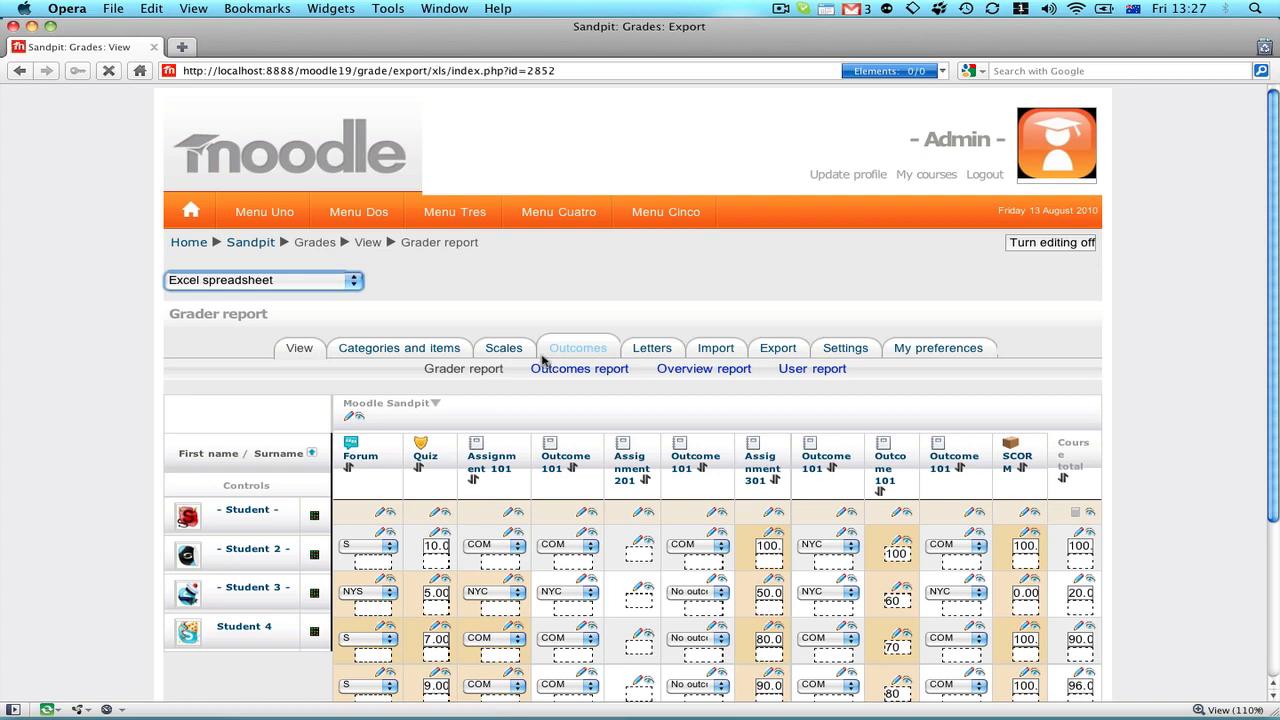
Submit the Excel export form with all grade items, Forum through Course total, ticked.
left_click(778, 347)
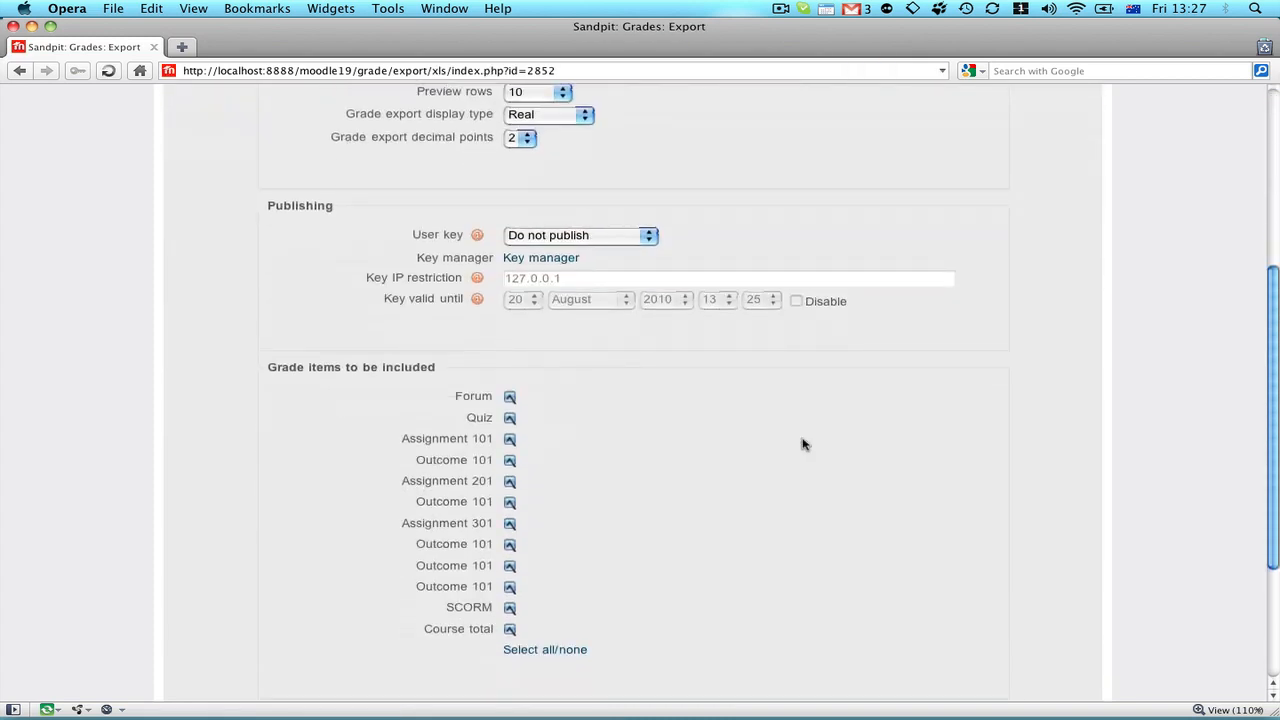
scroll("up", 3)
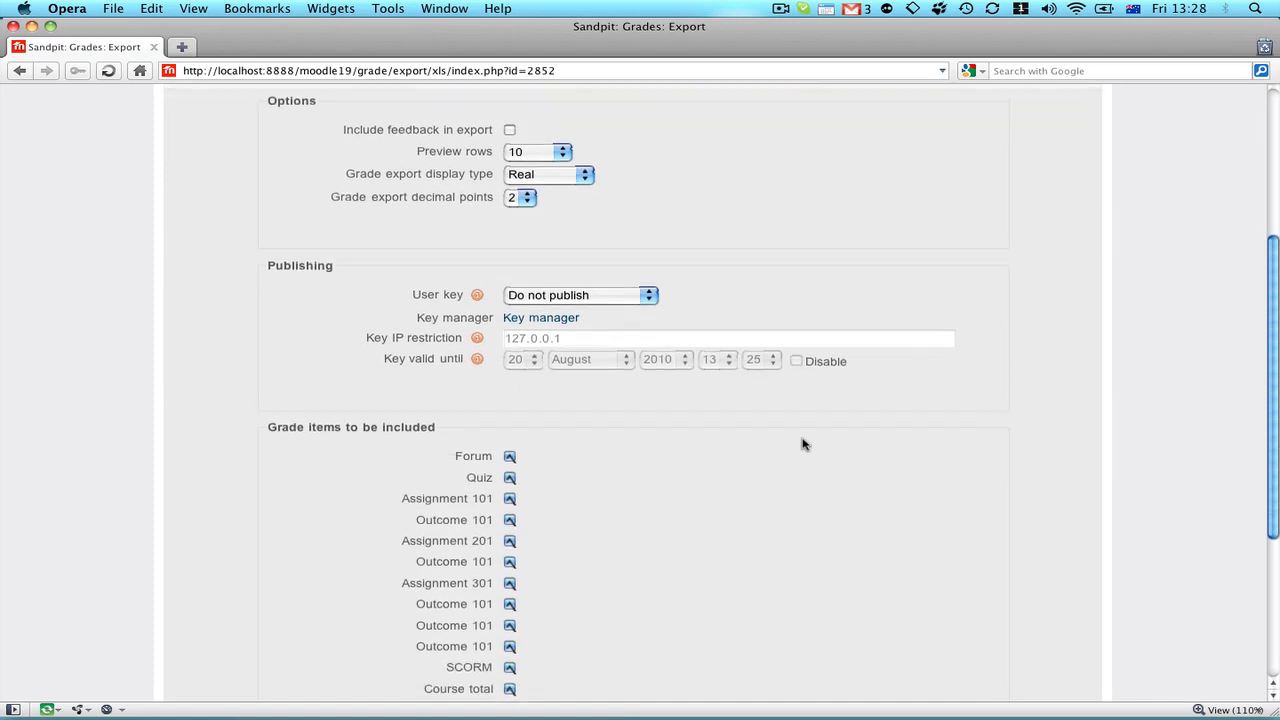
scroll("down", 3)
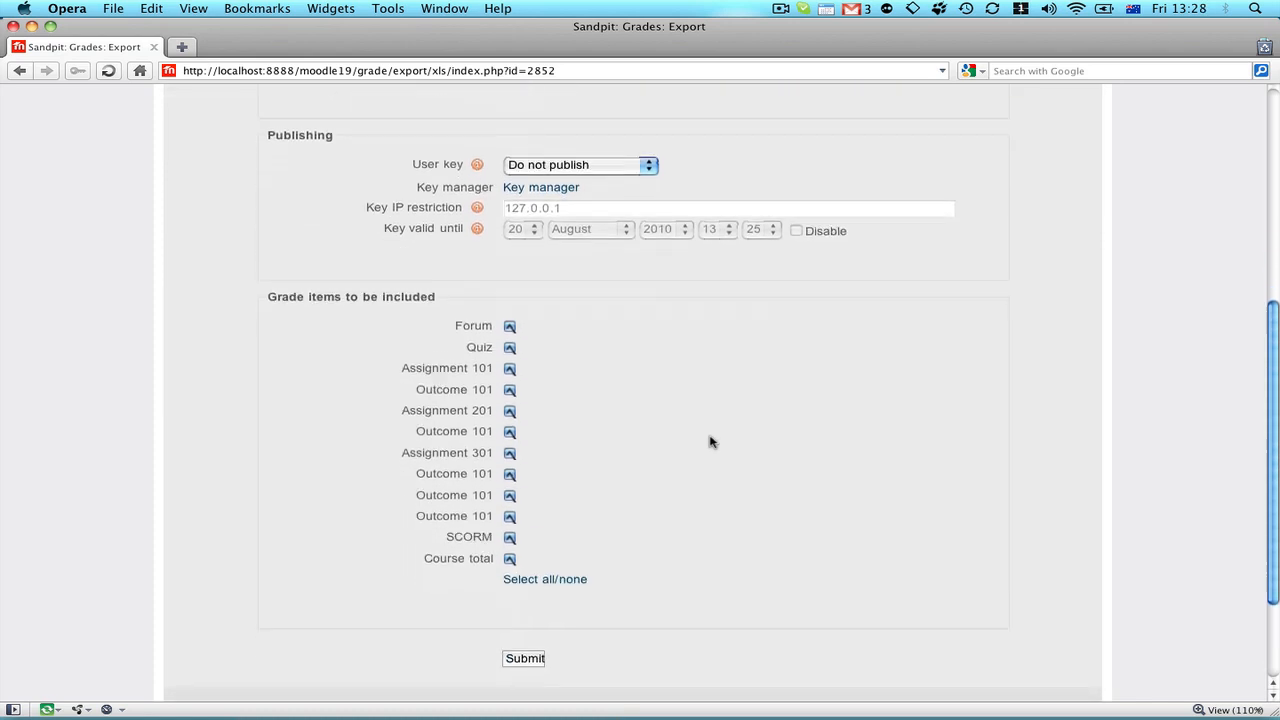
mouse_move(557, 528)
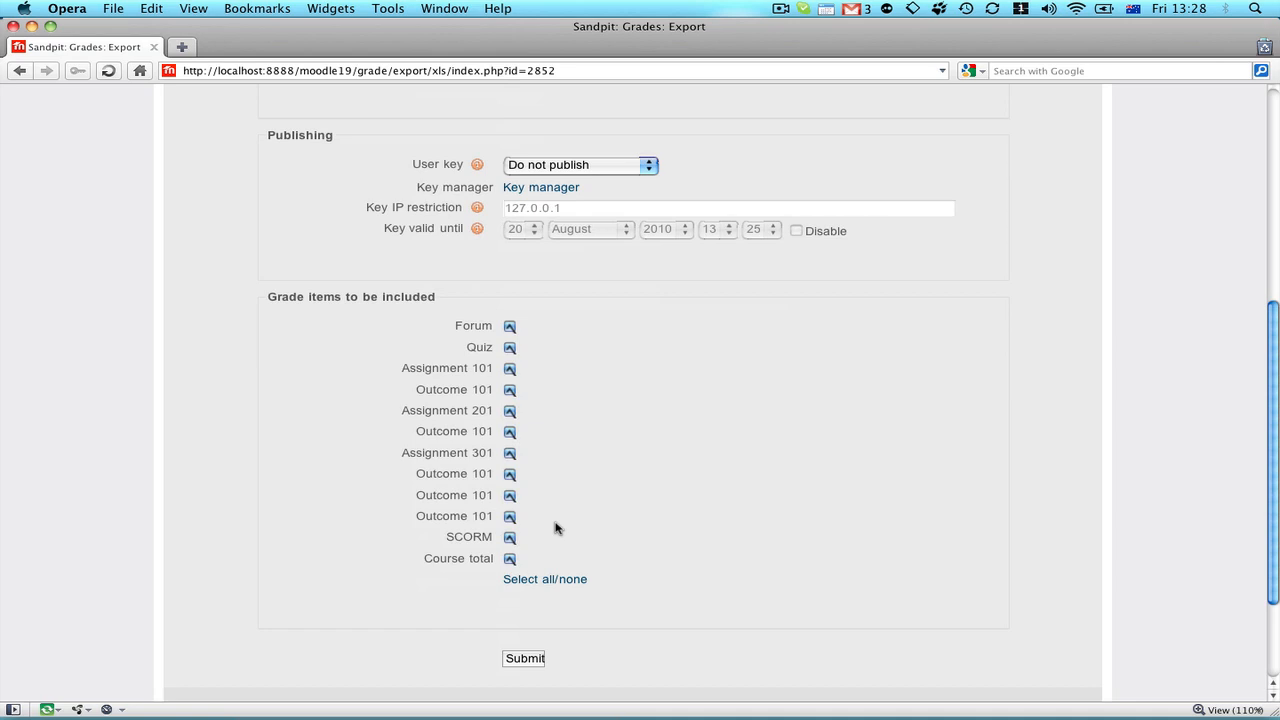
left_click(524, 658)
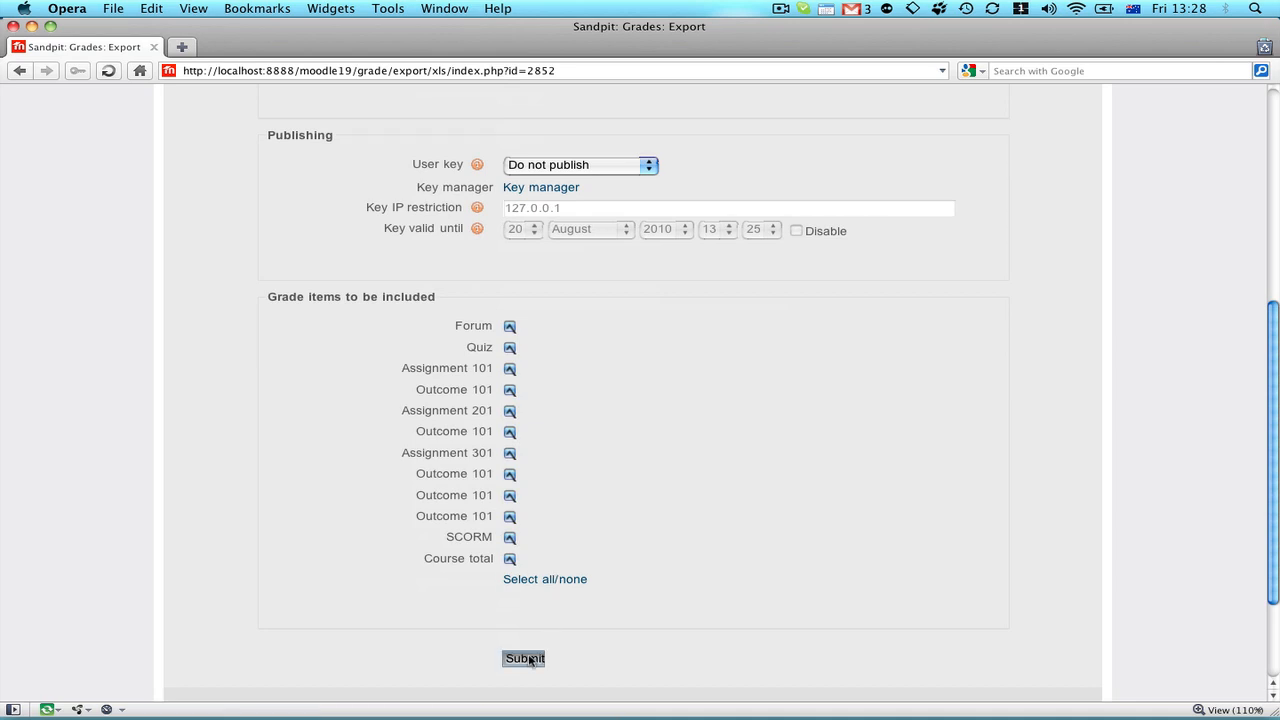
left_click(524, 658)
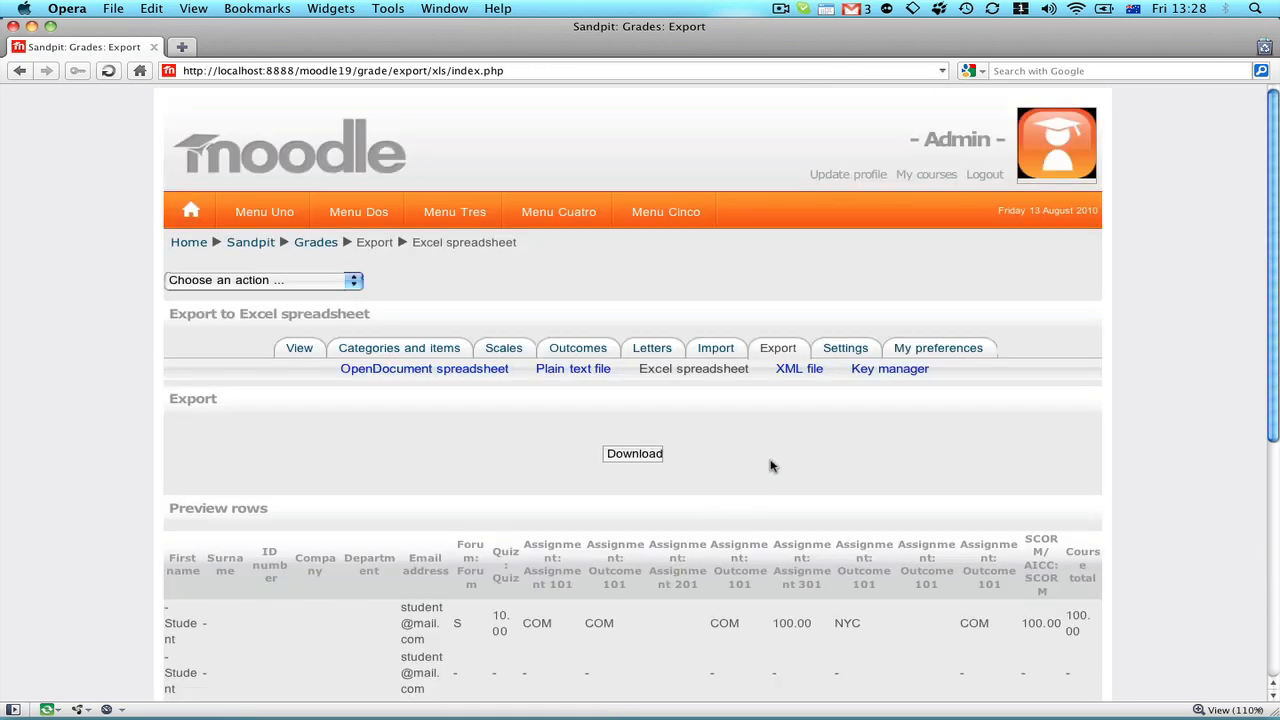
Review the previewed grade rows and bring Sandpit_Grades.xls up in Excel.
scroll("down", 3)
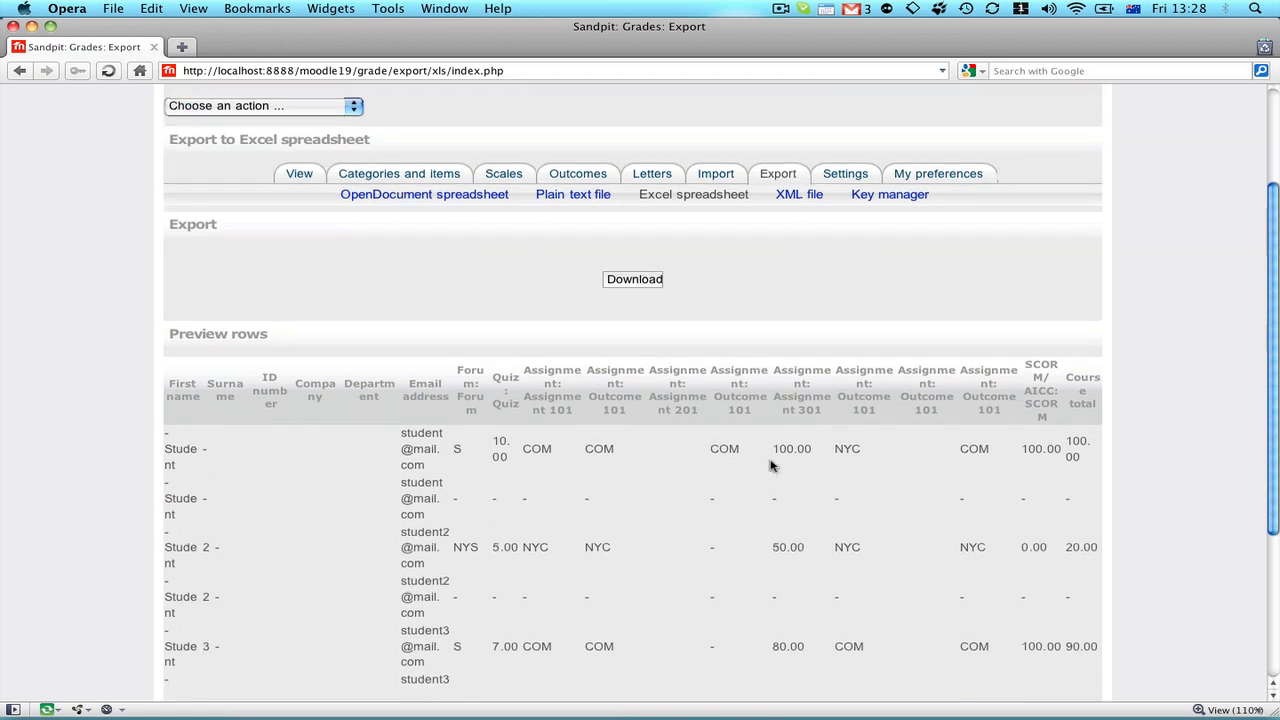
scroll("down", 3)
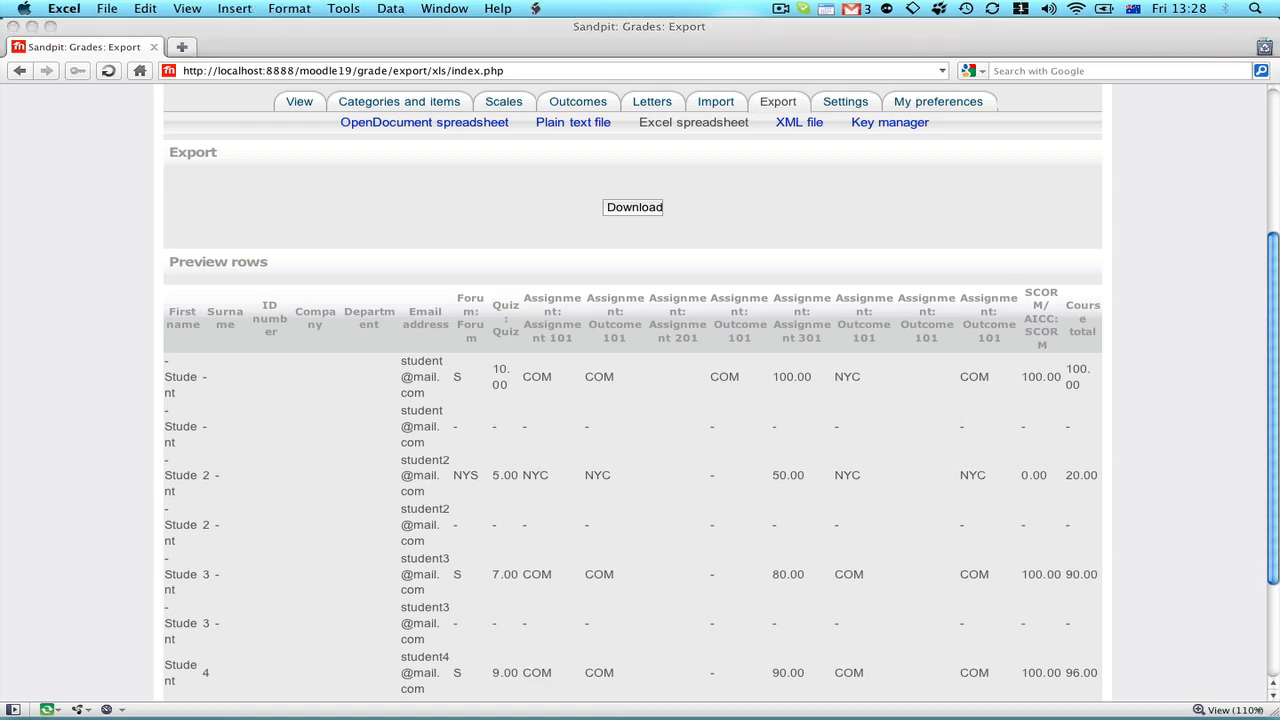
left_click(633, 207)
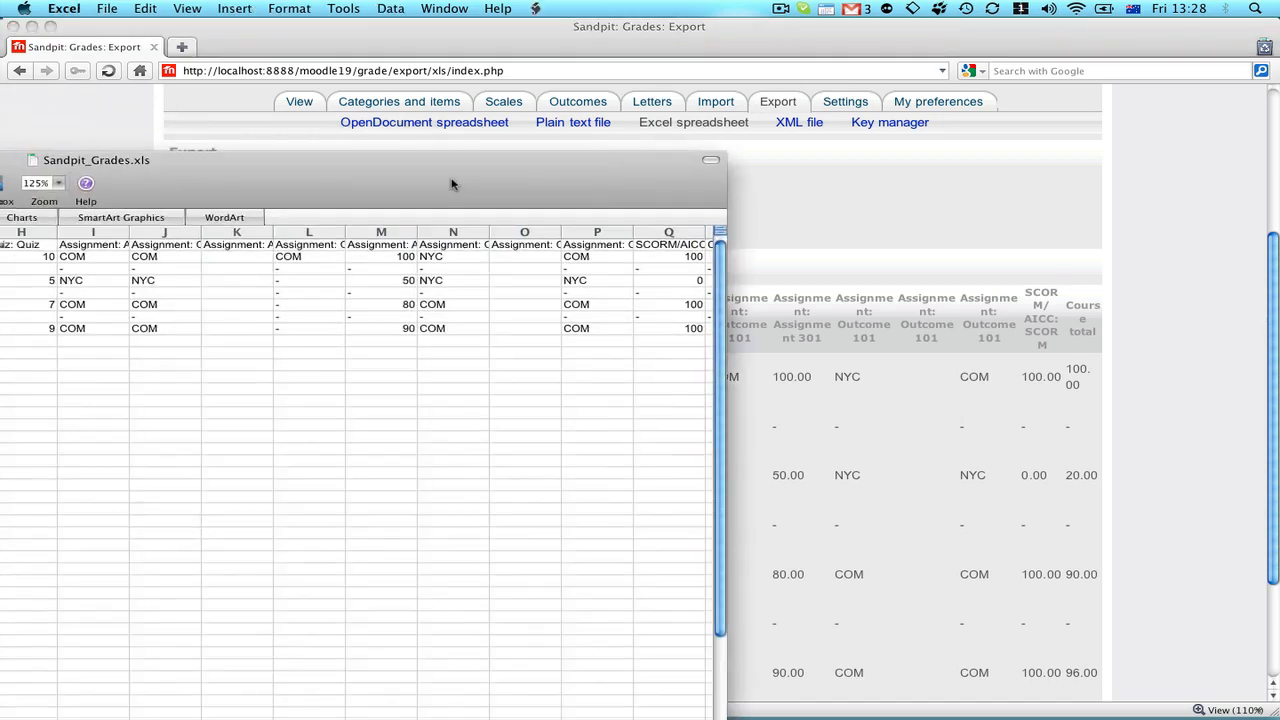